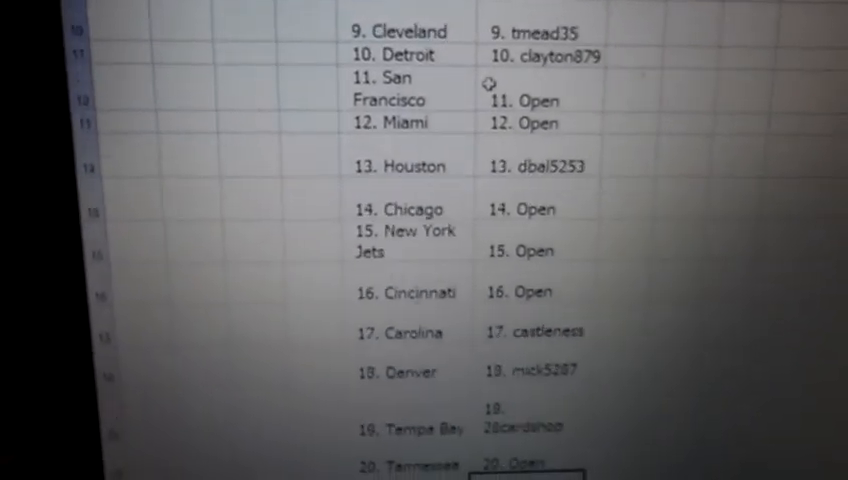
scroll(down, 3)
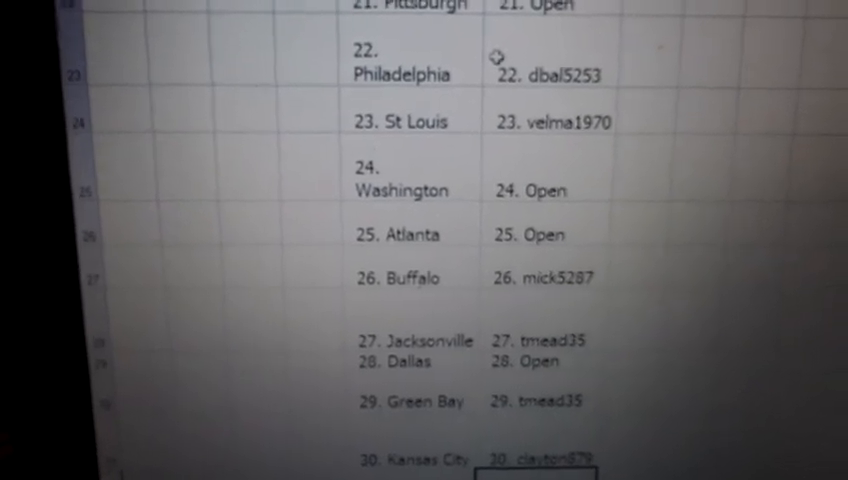
scroll(down, 3)
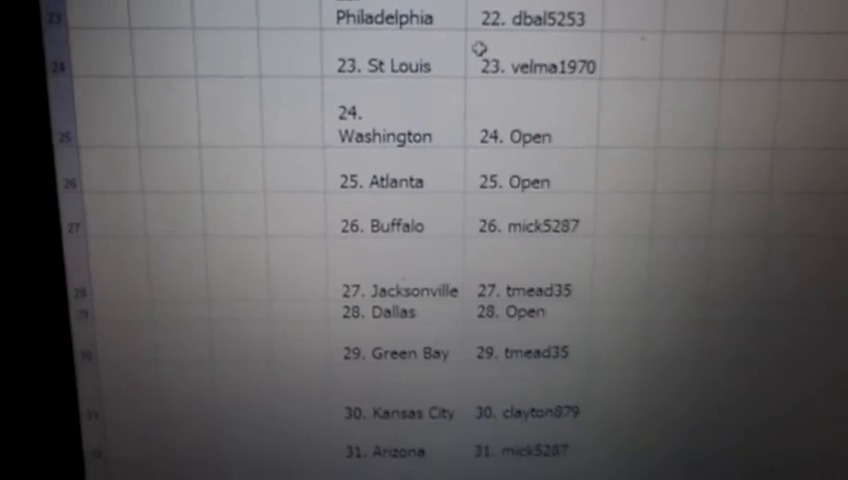
scroll(down, 3)
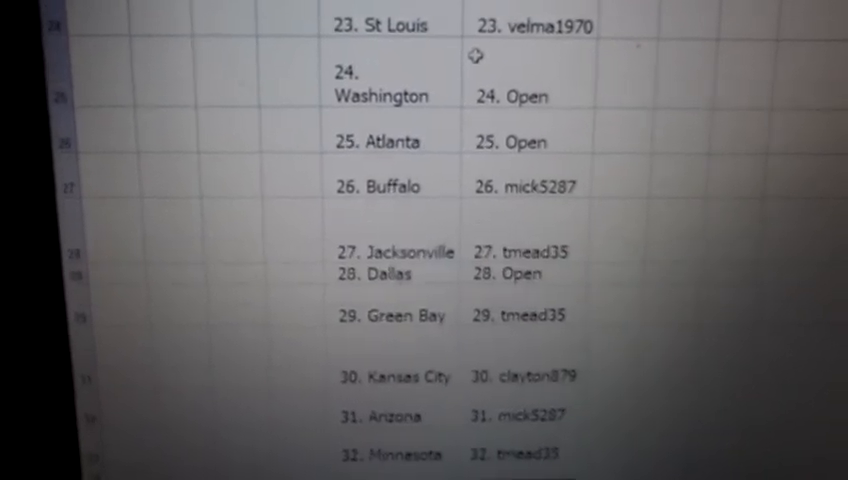